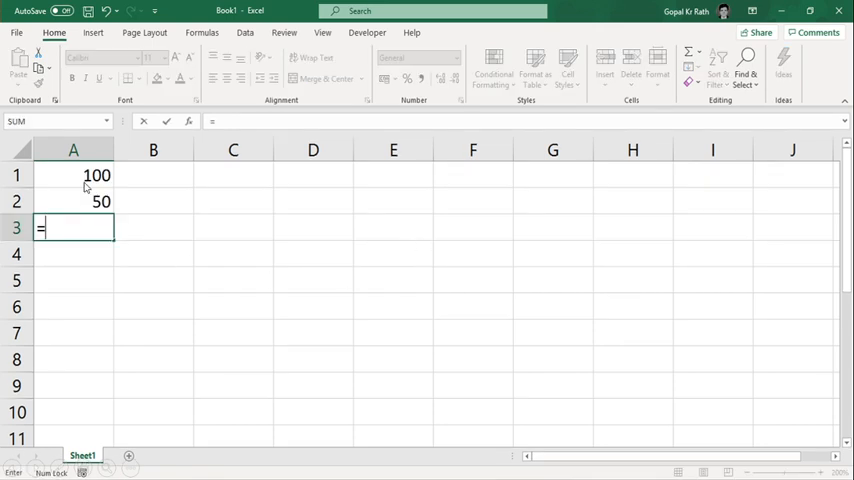
pyautogui.moveTo(158, 232)
pyautogui.write('(A1+A2)/2')
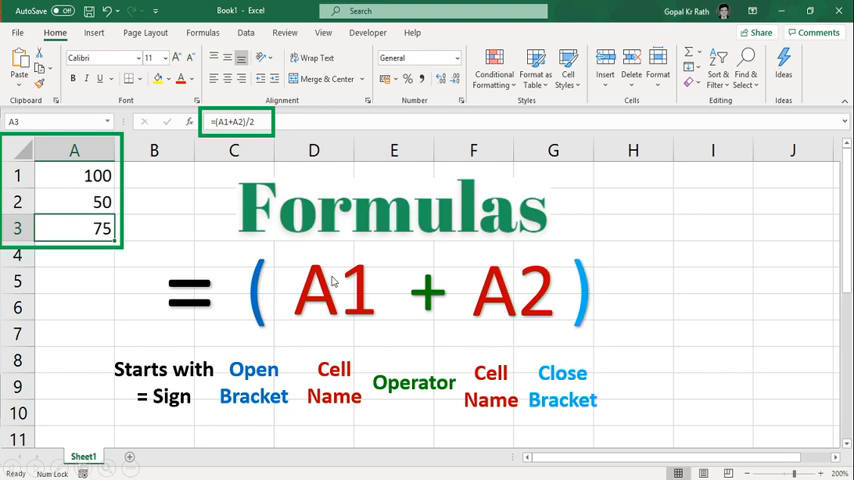
pyautogui.moveTo(508, 313)
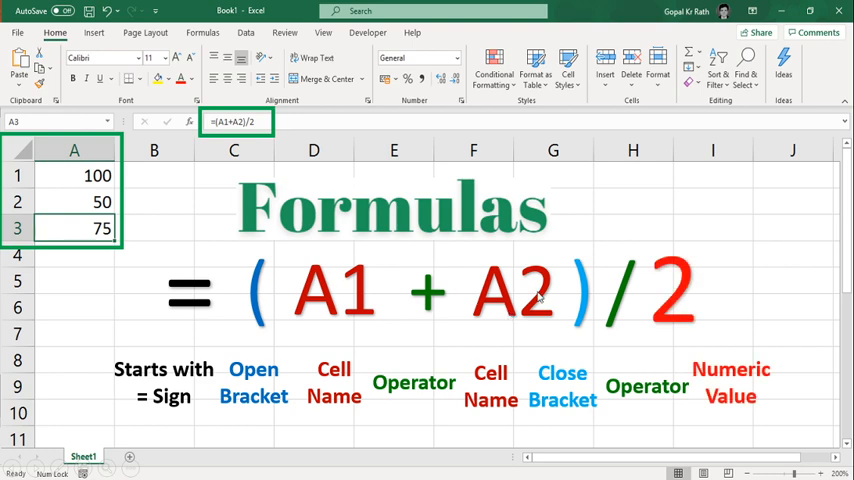
pyautogui.moveTo(672, 280)
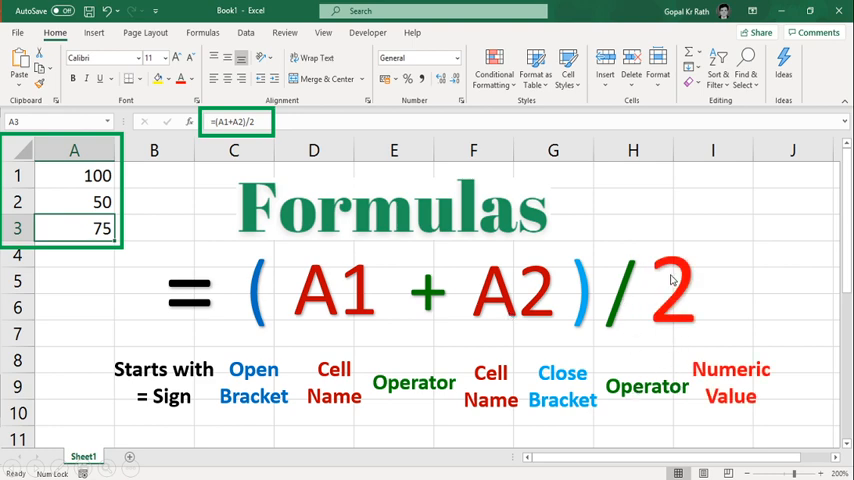
pyautogui.moveTo(724, 359)
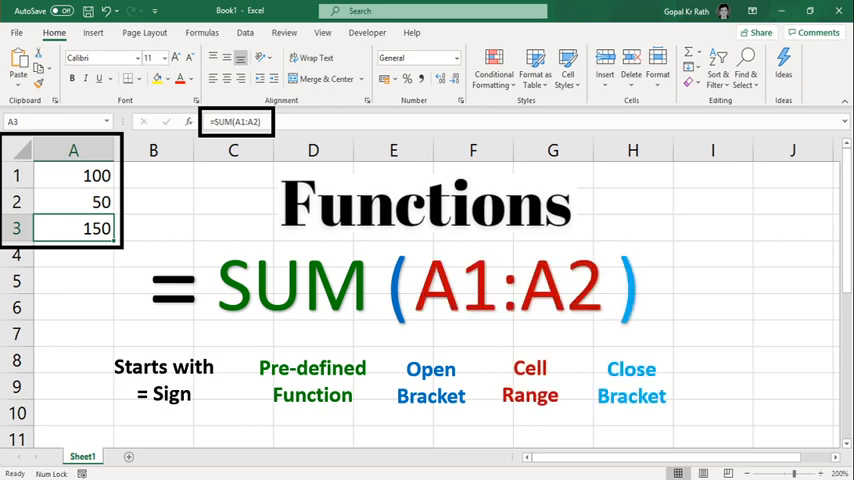
pyautogui.moveTo(238, 350)
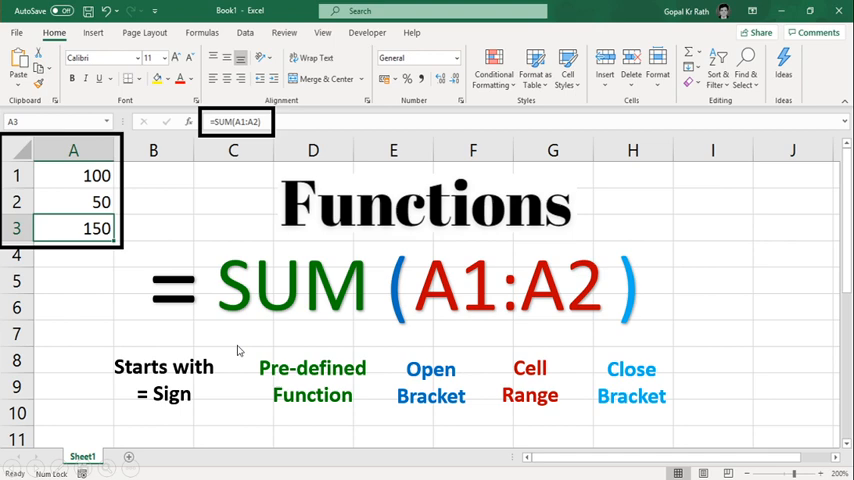
pyautogui.moveTo(253, 326)
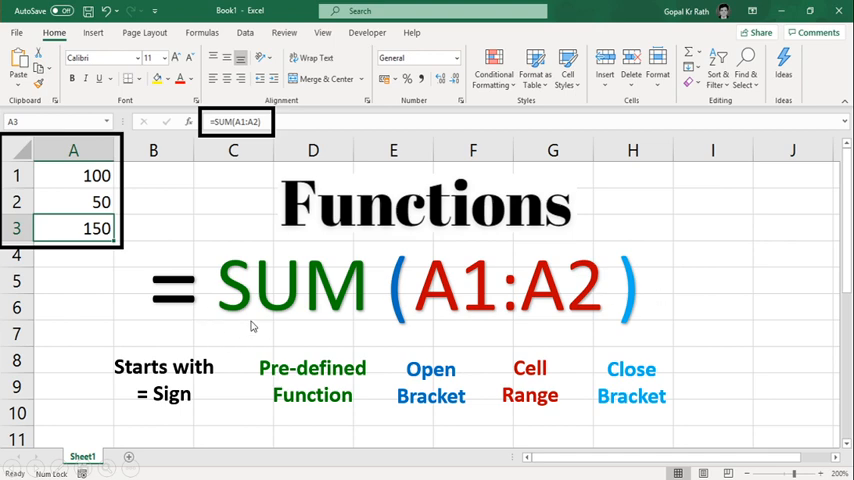
pyautogui.moveTo(435, 343)
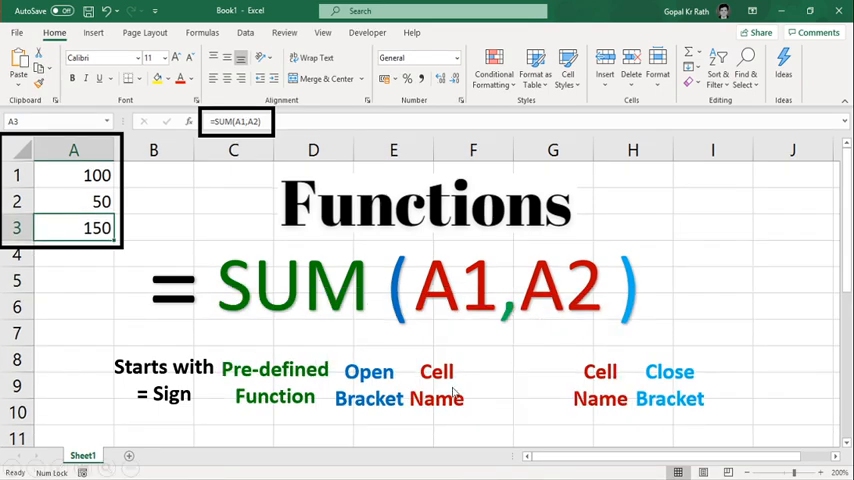
pyautogui.moveTo(500, 310)
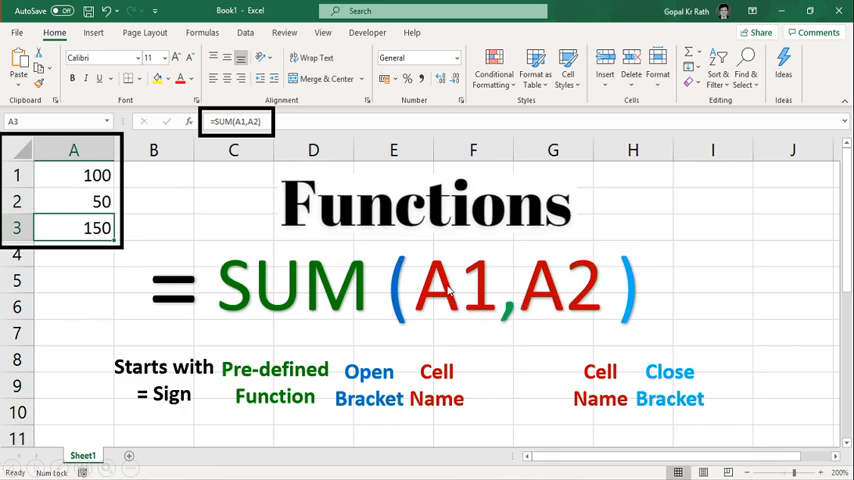
pyautogui.moveTo(232, 287)
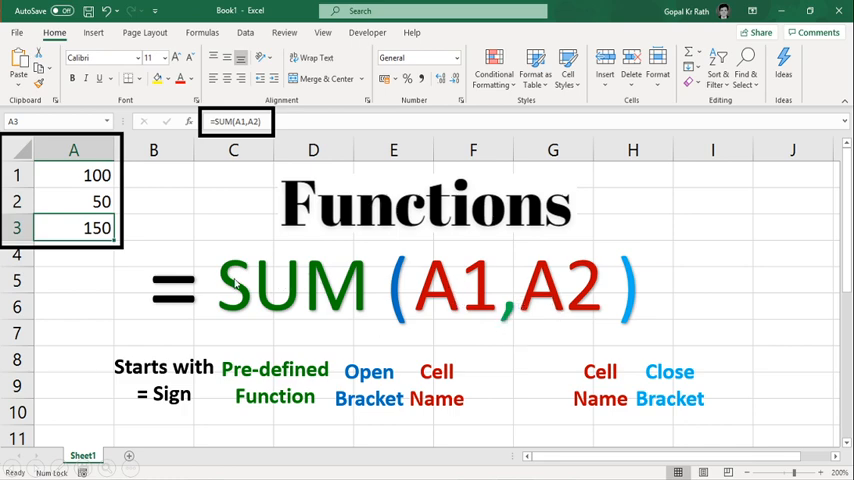
pyautogui.moveTo(456, 309)
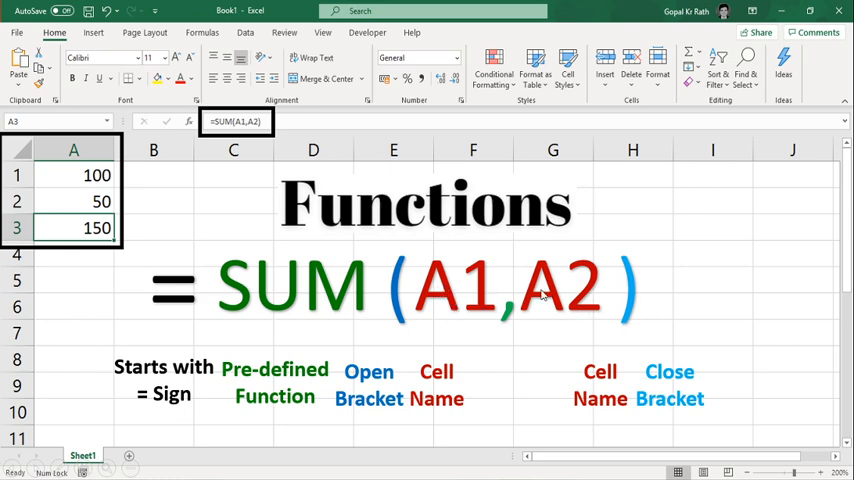
pyautogui.moveTo(522, 326)
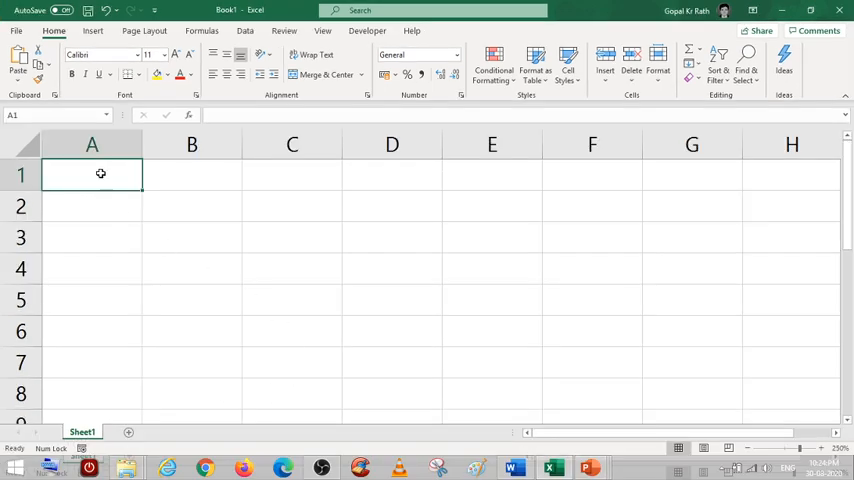
# - From B1 open AutoSum, toggle the Formula Bar off and back on, then select column A
pyautogui.click(192, 175)
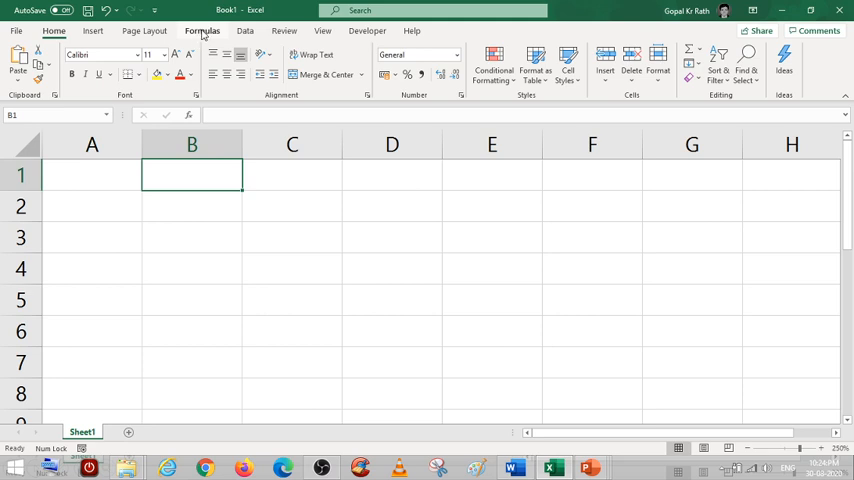
pyautogui.click(59, 62)
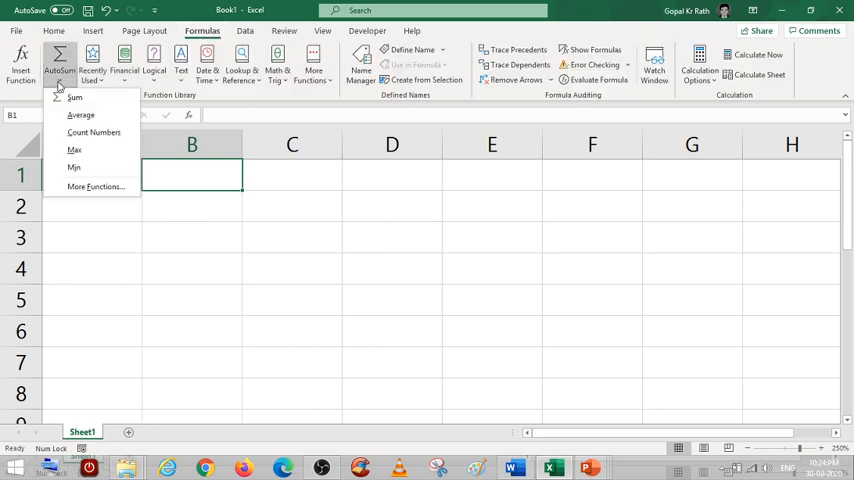
pyautogui.moveTo(74, 167)
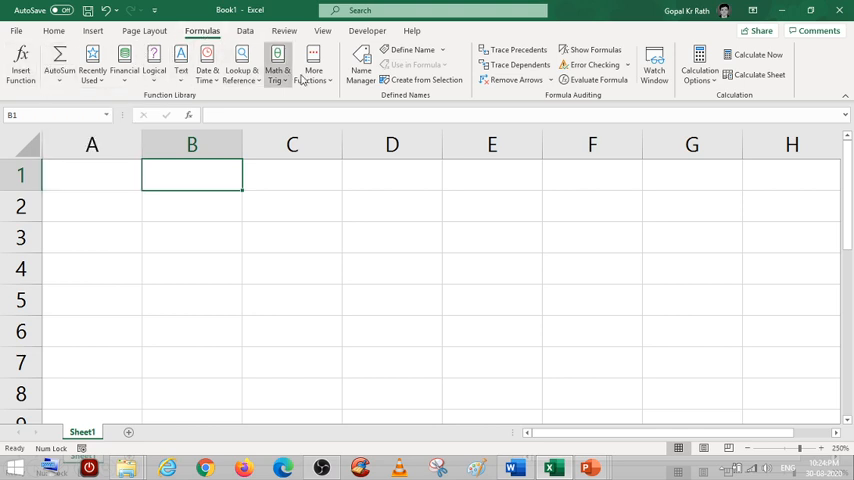
pyautogui.moveTo(20, 60)
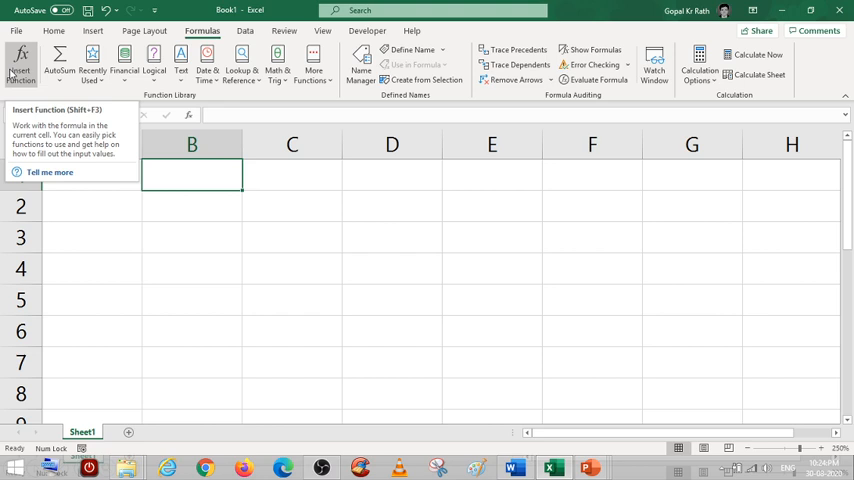
pyautogui.click(322, 30)
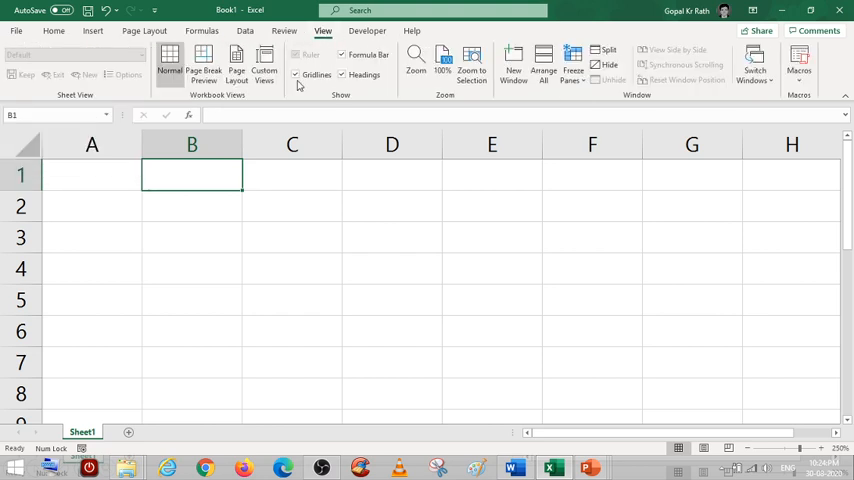
pyautogui.click(343, 55)
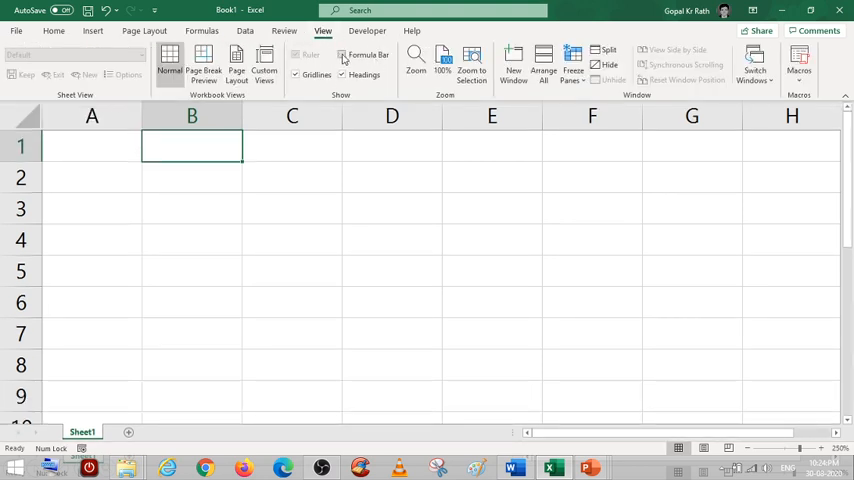
pyautogui.click(343, 55)
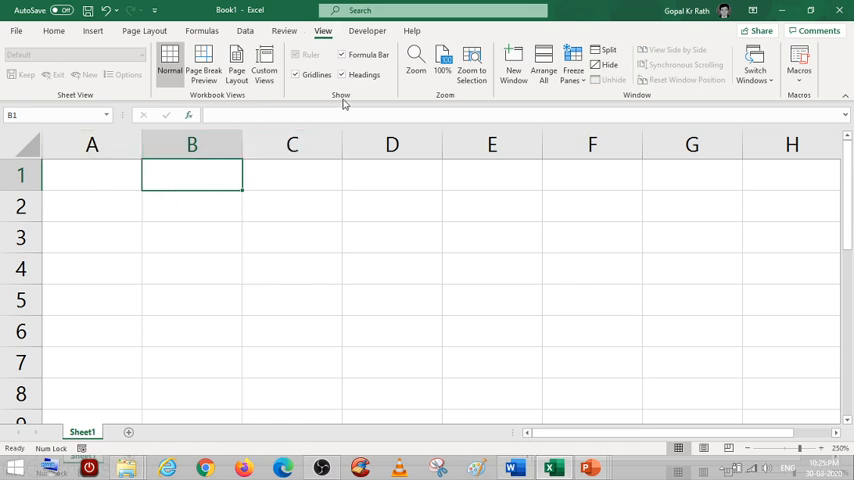
pyautogui.moveTo(369, 54)
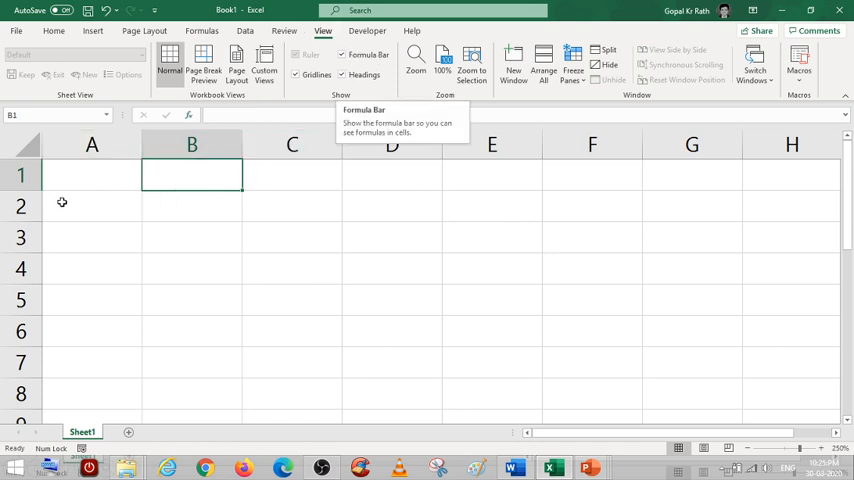
pyautogui.click(91, 175)
pyautogui.write('50')
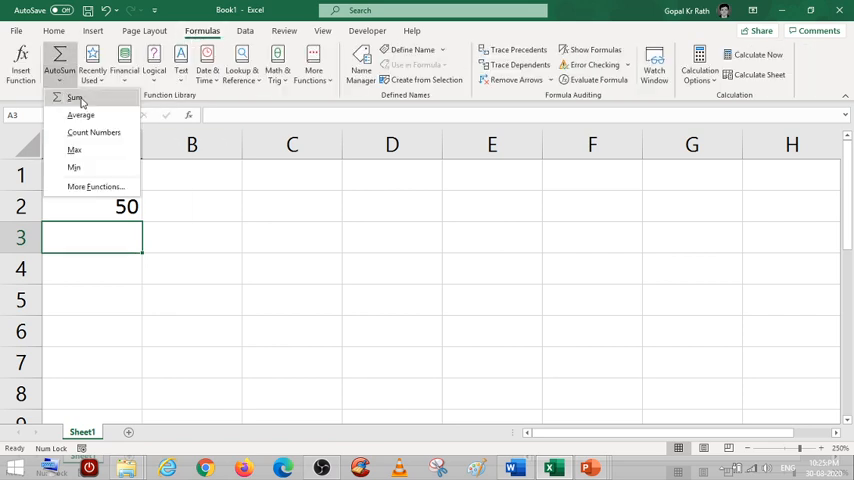
pyautogui.moveTo(76, 98)
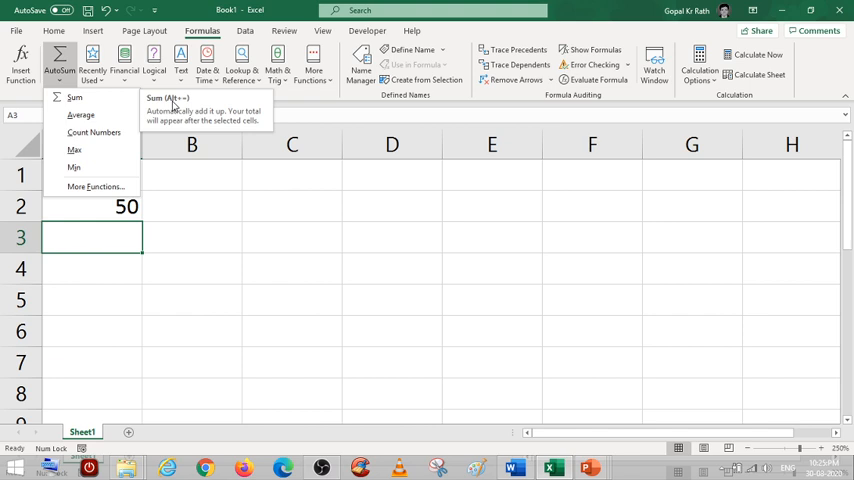
pyautogui.moveTo(87, 240)
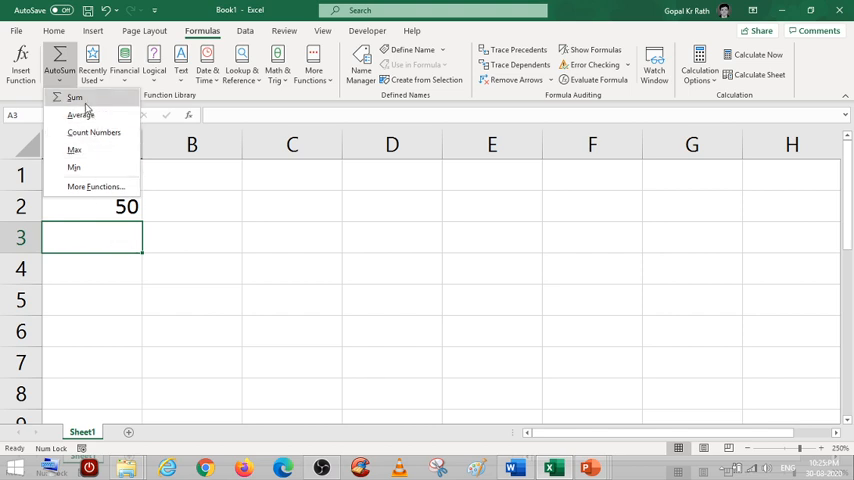
# - Insert an AutoSum total of 100 and 50 into A3, giving 150
pyautogui.click(74, 97)
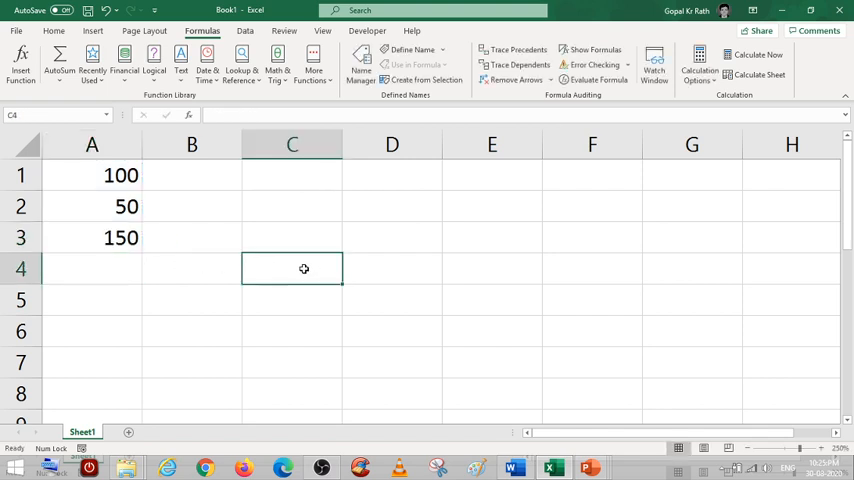
# - Begin an =VLOOKUP( formula in cell A4 by typing =vl
pyautogui.click(91, 268)
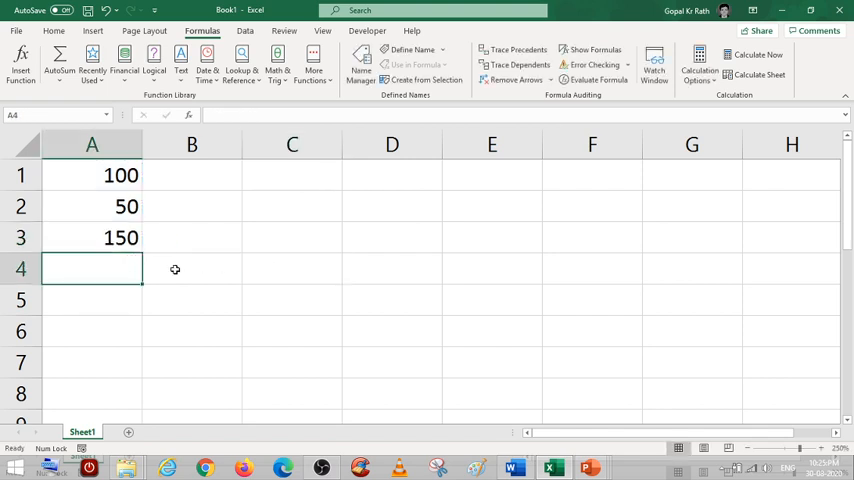
pyautogui.write('=')
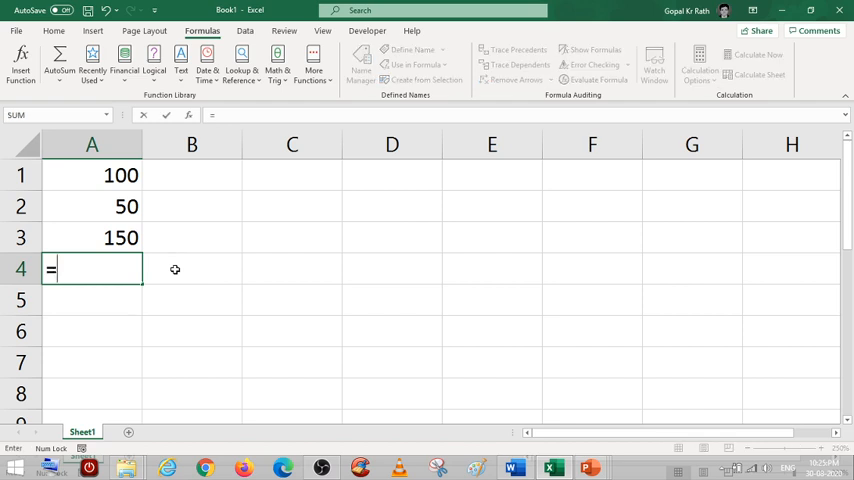
pyautogui.write('vl')
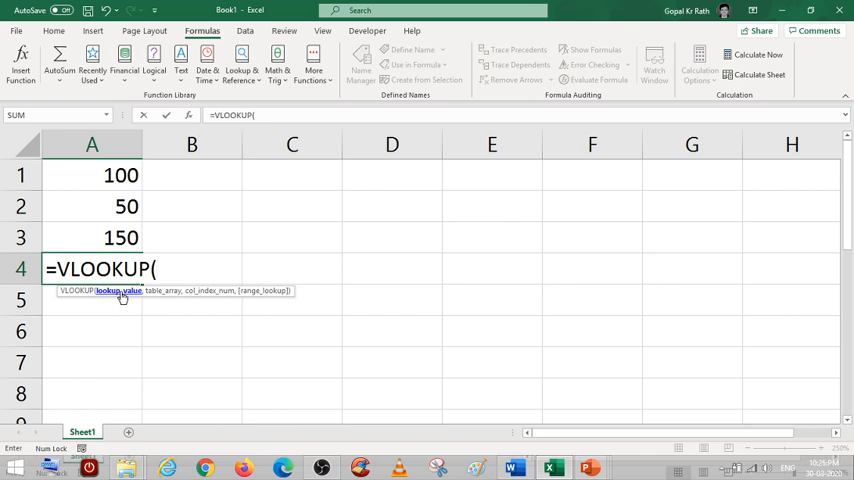
pyautogui.moveTo(270, 296)
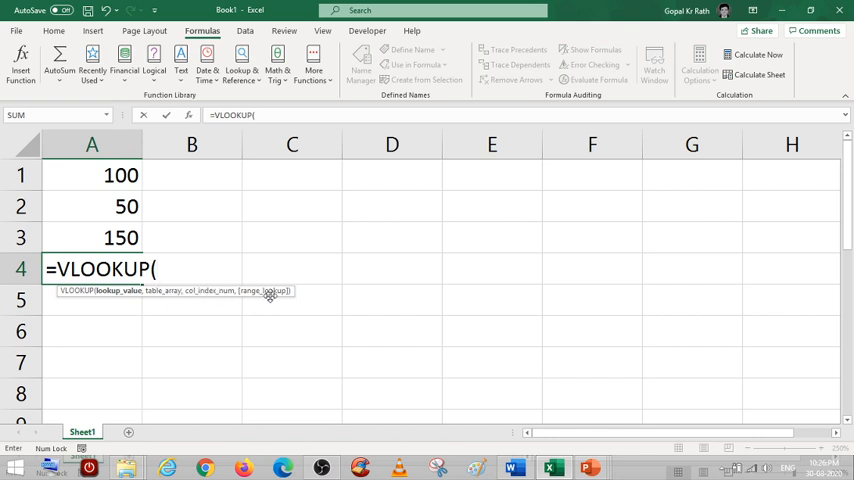